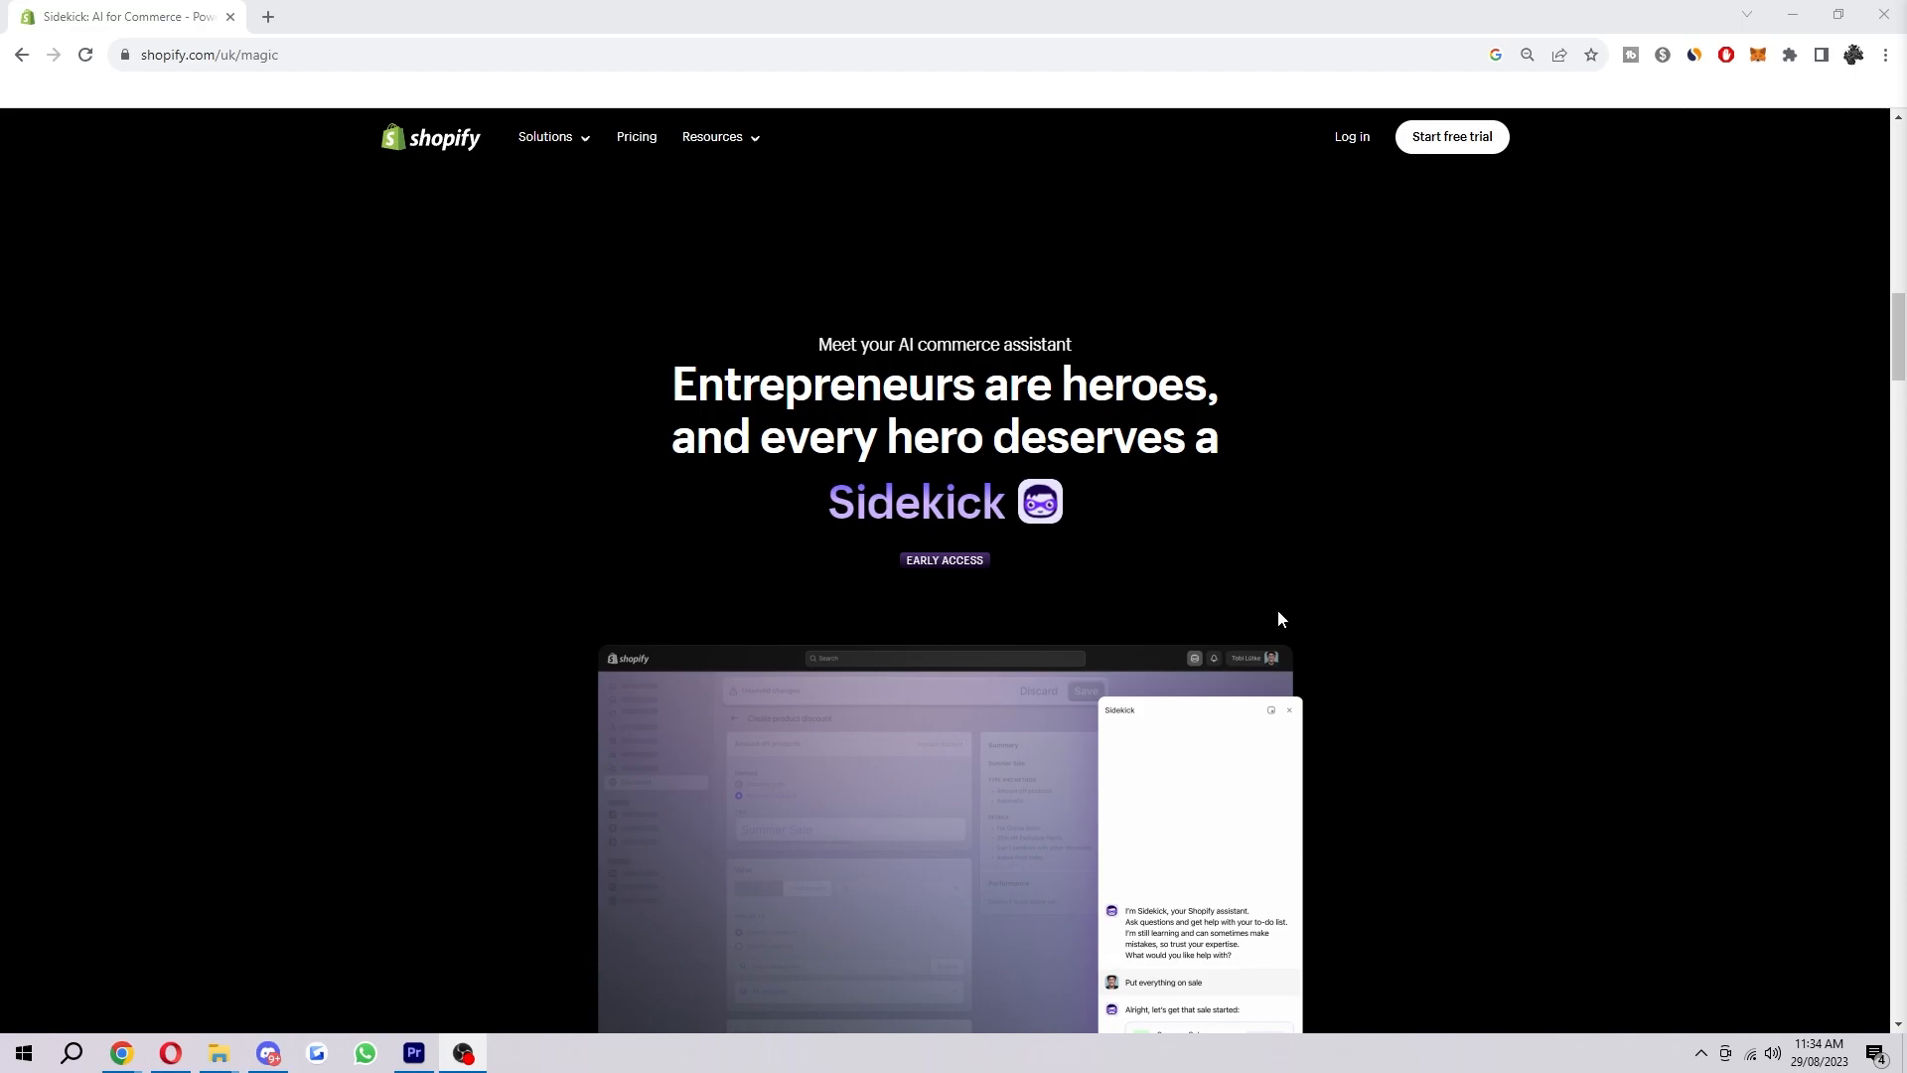
Scroll past the chat demo to the 'Sign up for early access to Sidekick' form
{"action": "scroll", "scroll_direction": "down", "scroll_amount": 3}
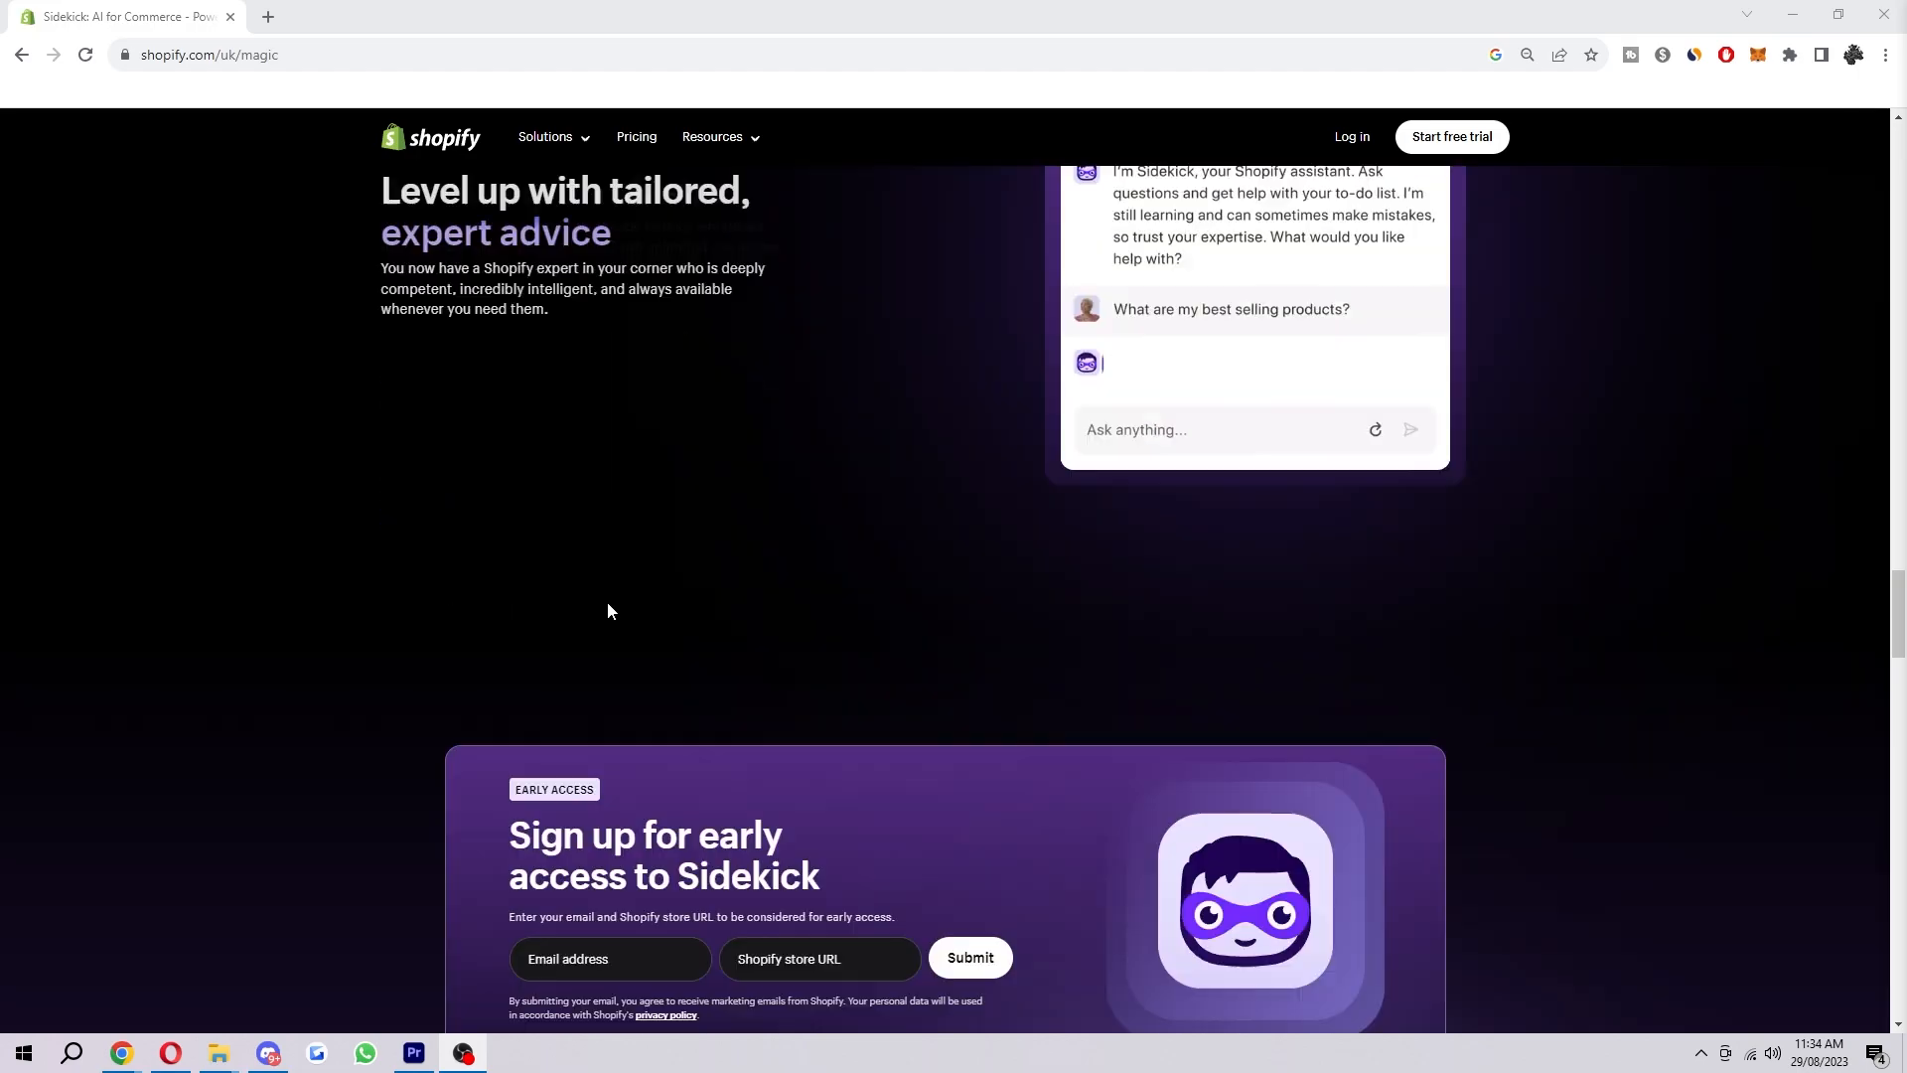
{"action": "scroll", "scroll_direction": "down", "scroll_amount": 3}
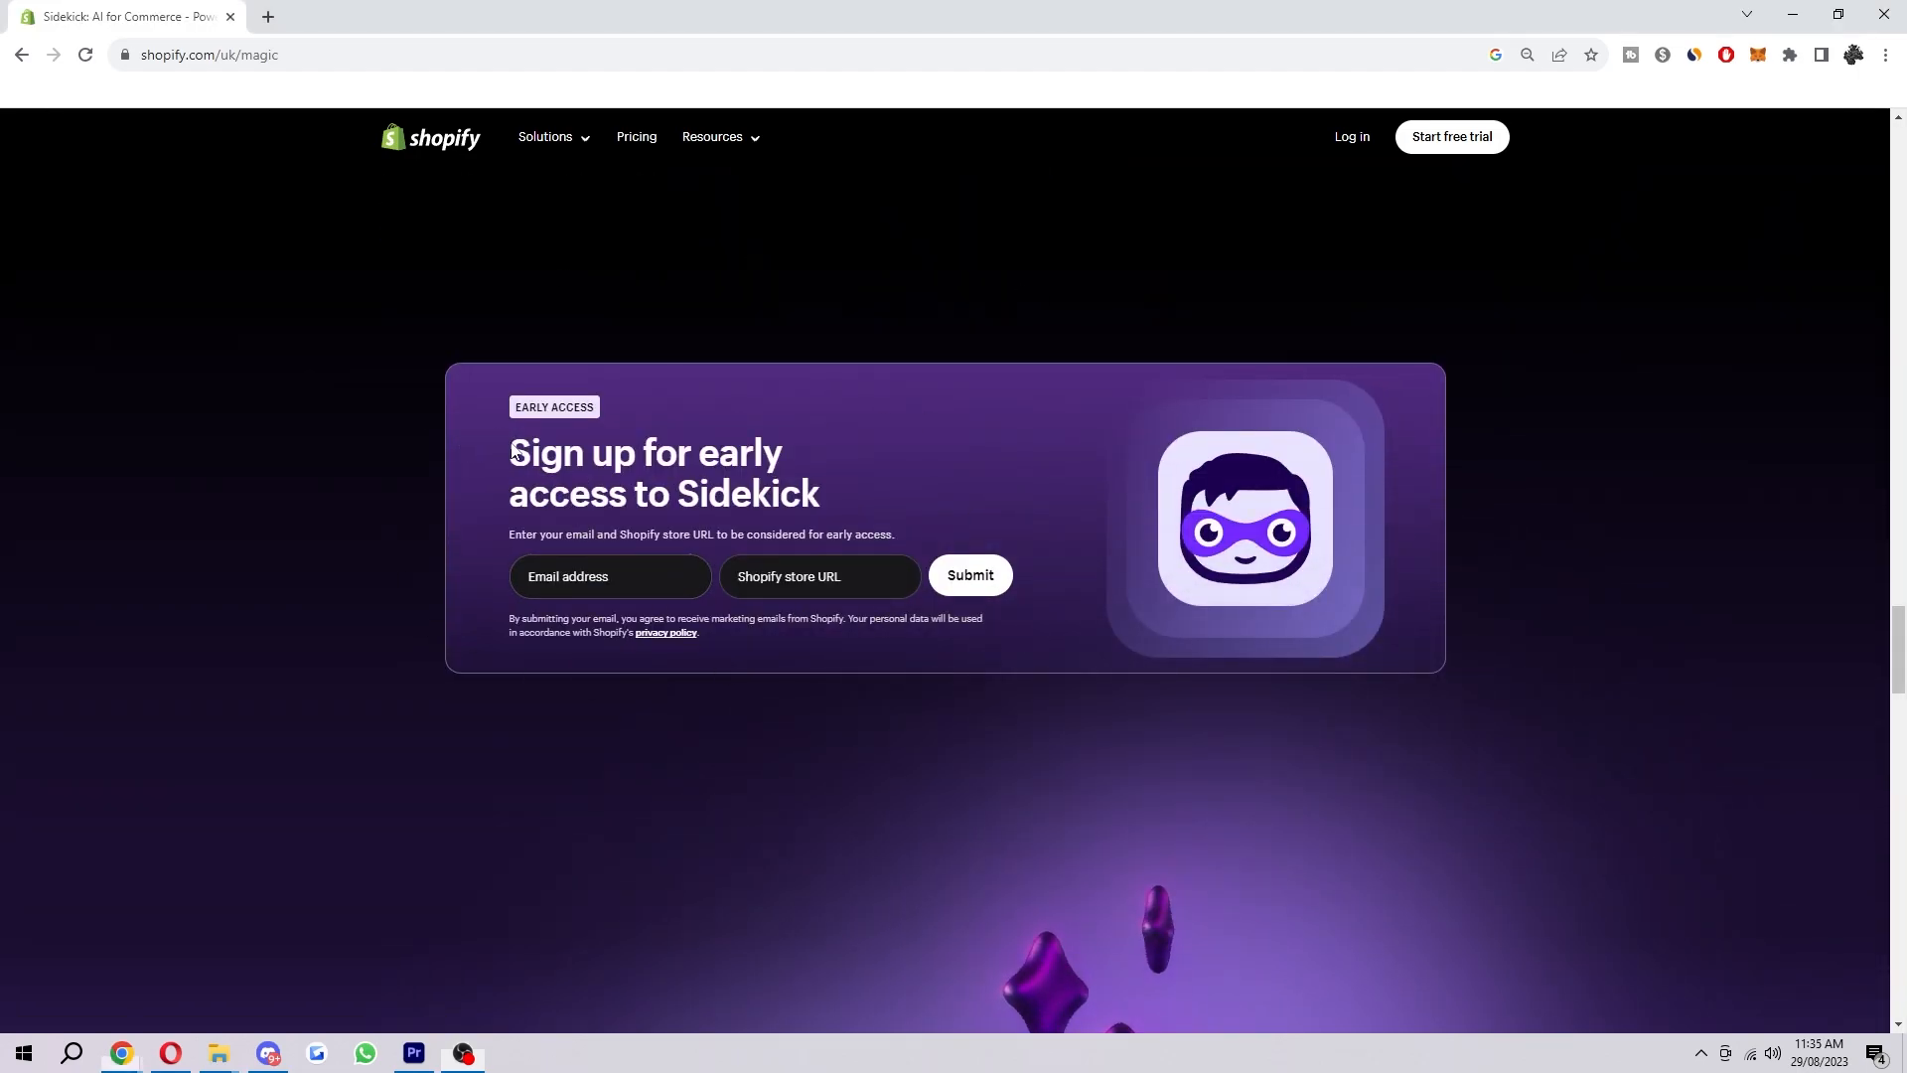
{"action": "left_click_drag", "start_coordinate": [510, 451], "coordinate": [894, 535]}
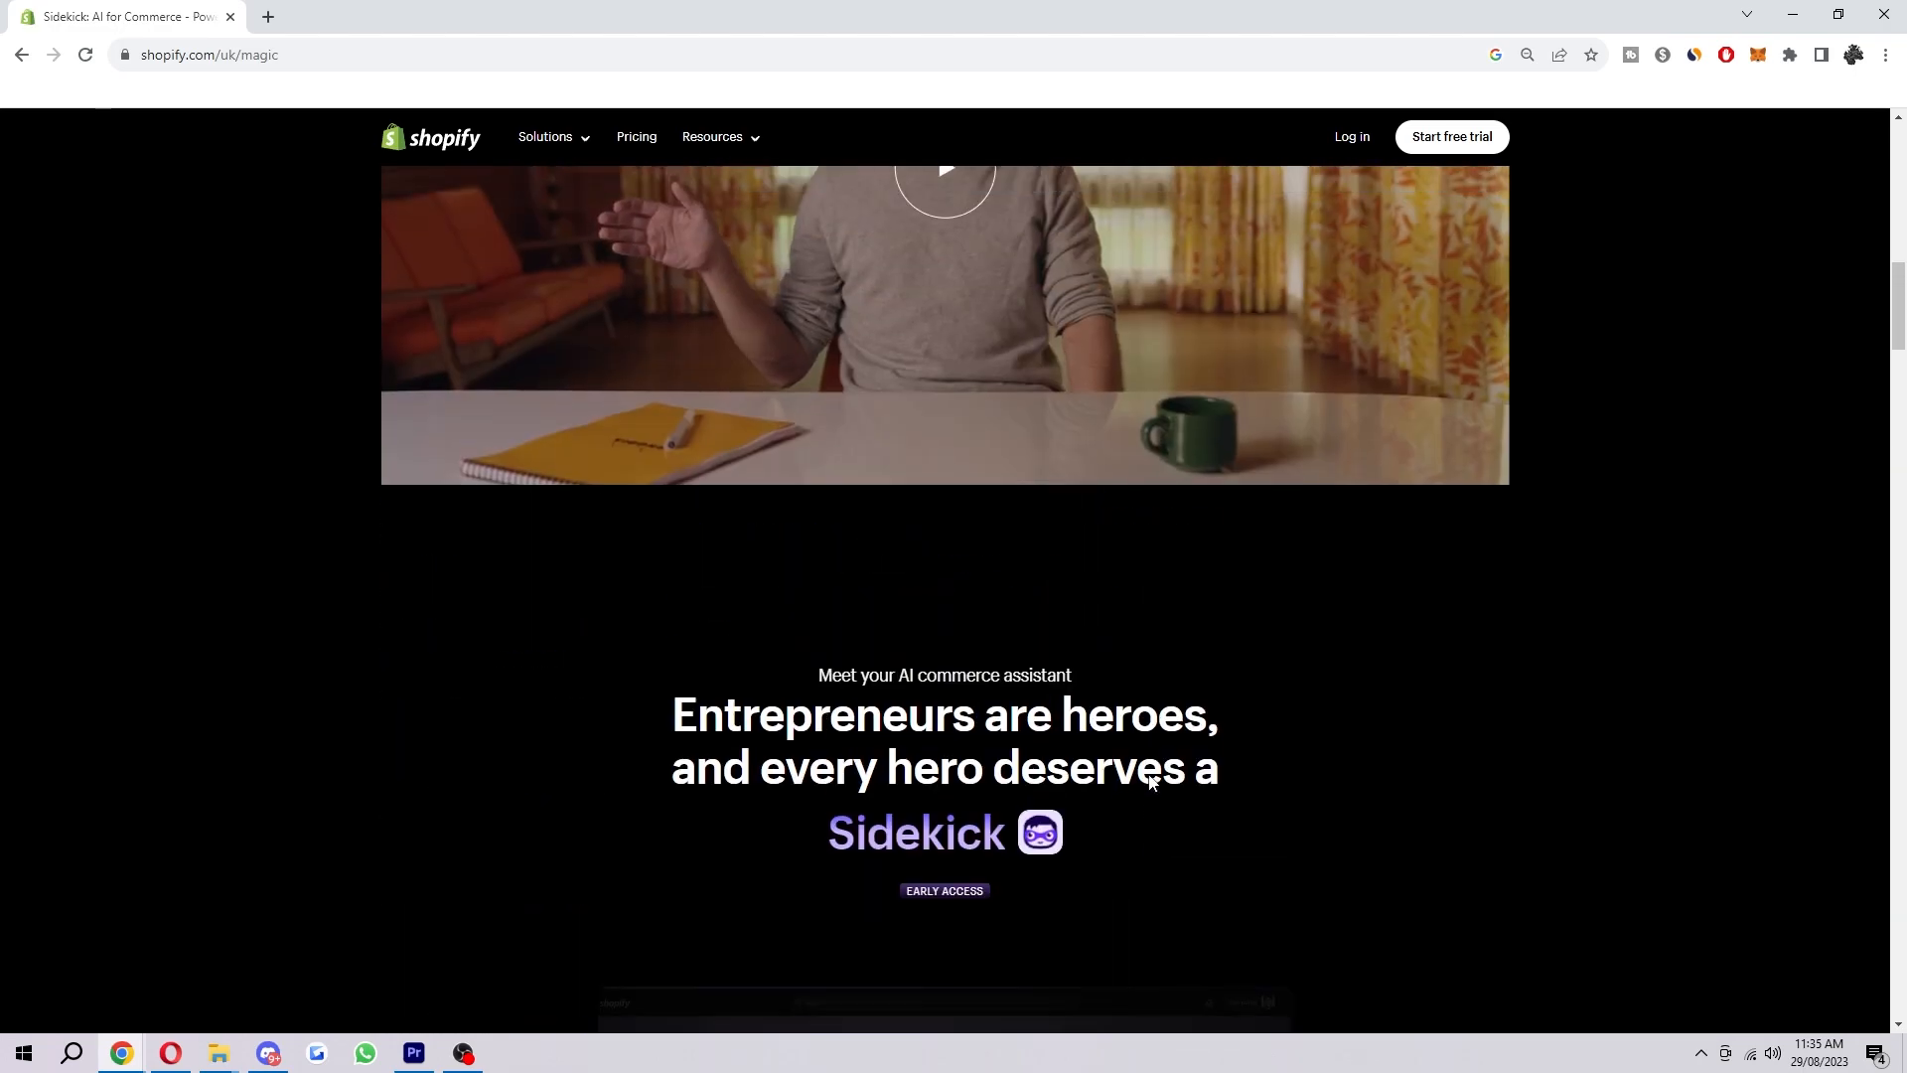
Scroll down to the 'Unlock creativity' section showing Sidekick's blog post ideas
{"action": "scroll", "scroll_direction": "down", "scroll_amount": 3}
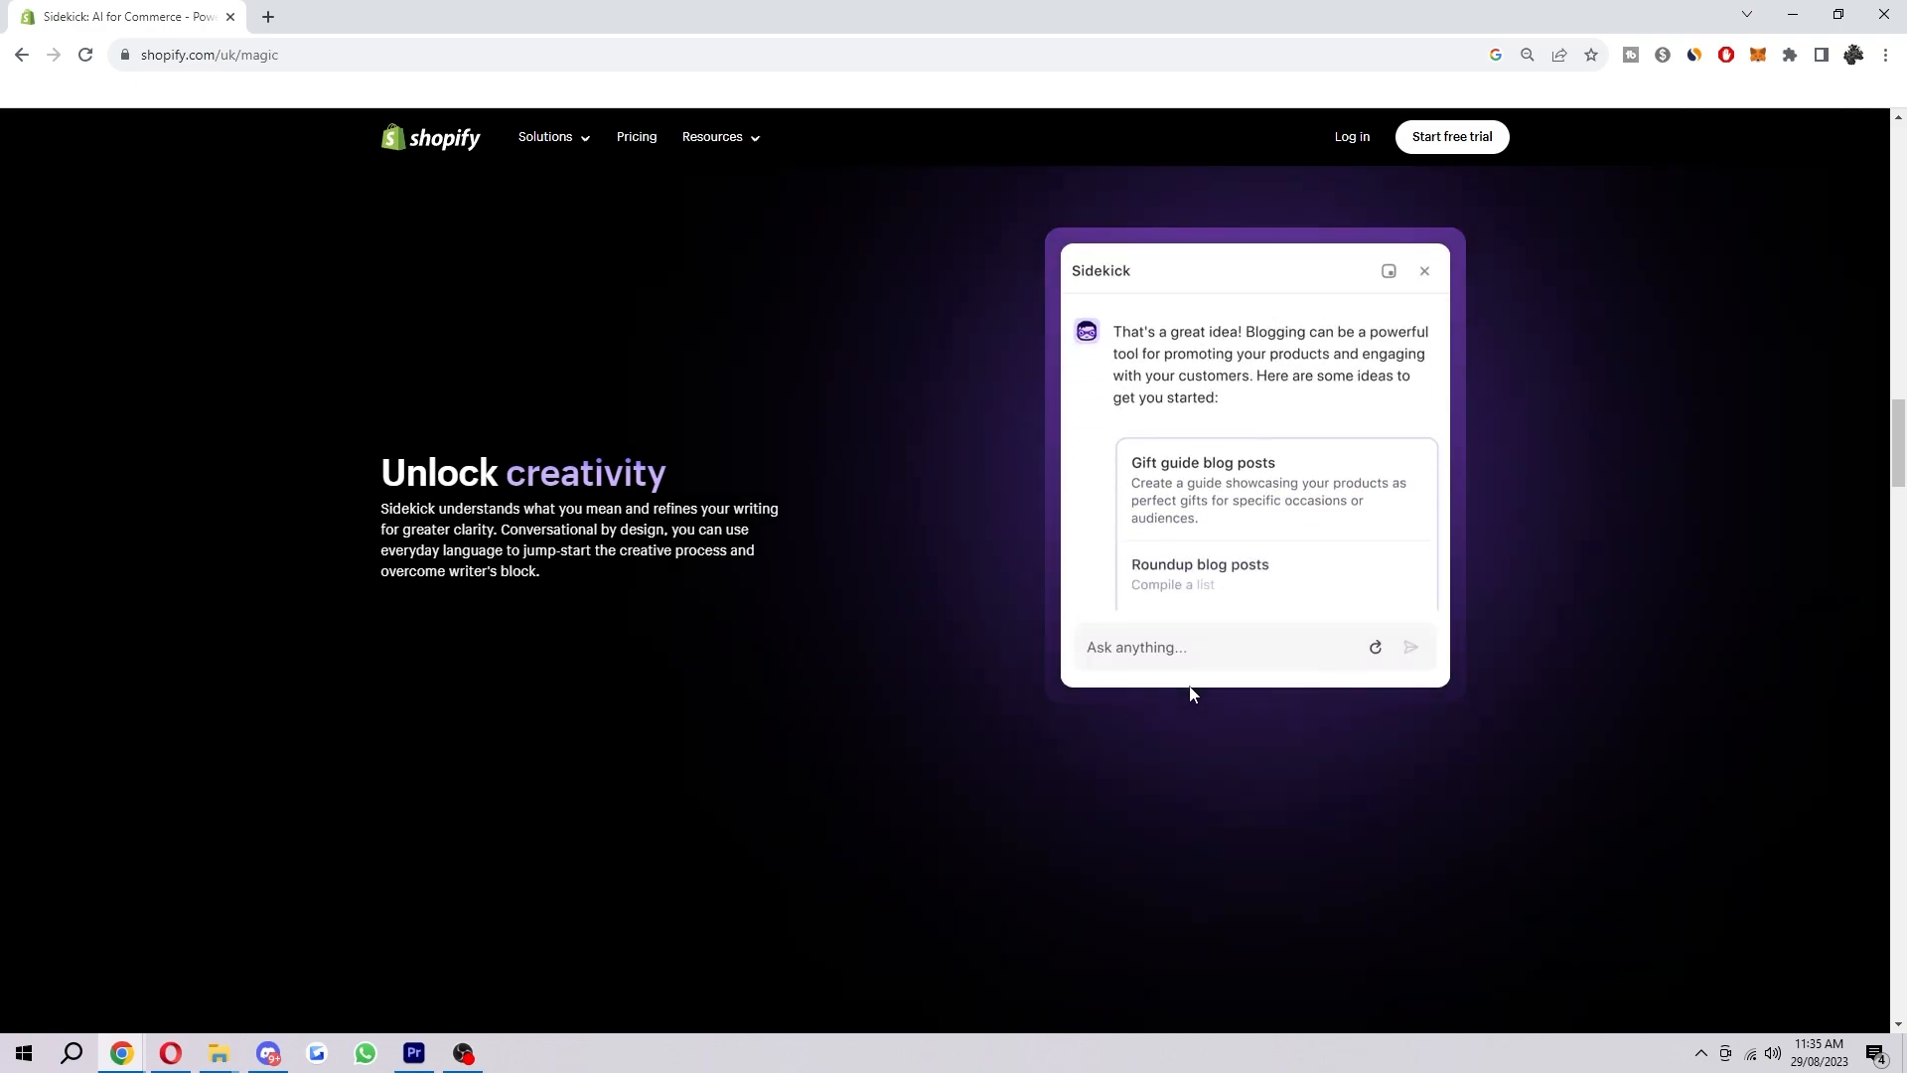
{"action": "scroll", "scroll_direction": "down", "scroll_amount": 3}
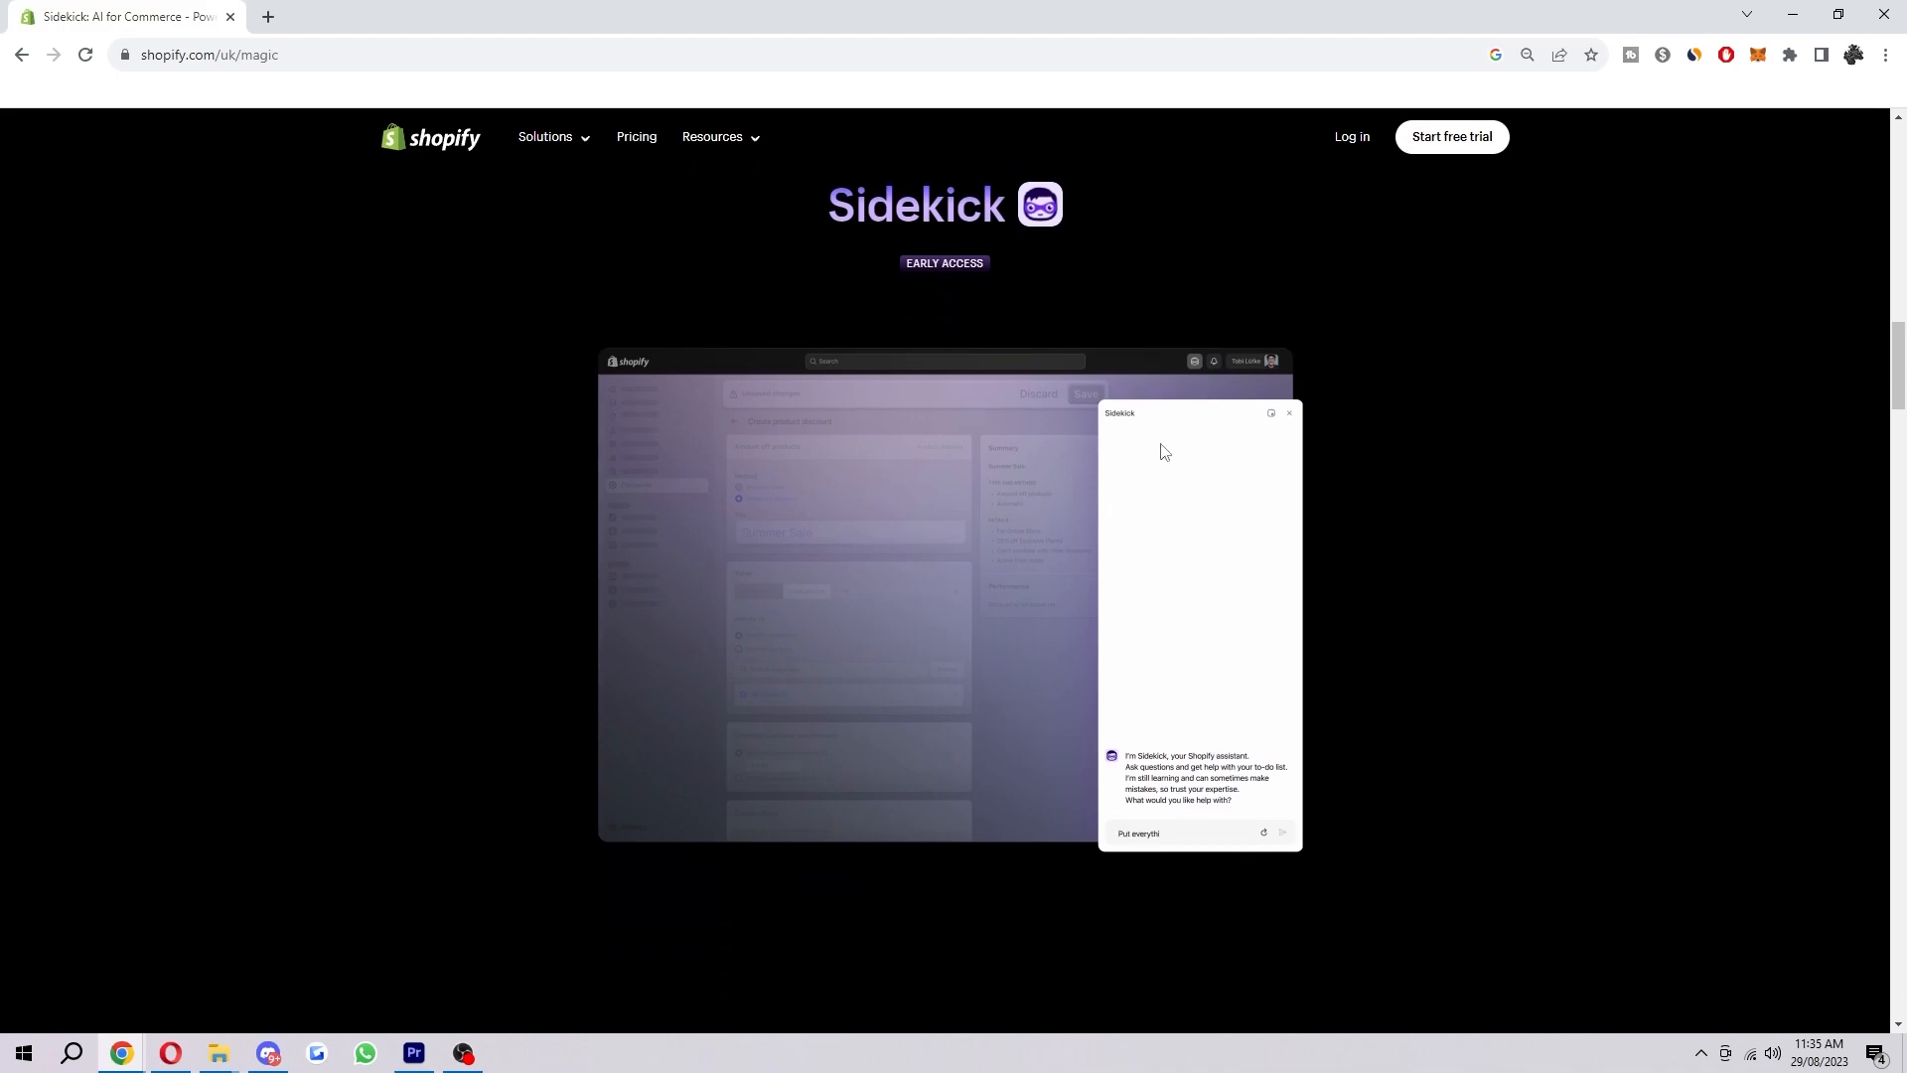
Click the hero demo's chat panel to play the Summer Sale 10% discount answer
{"action": "left_click", "coordinate": [1283, 833]}
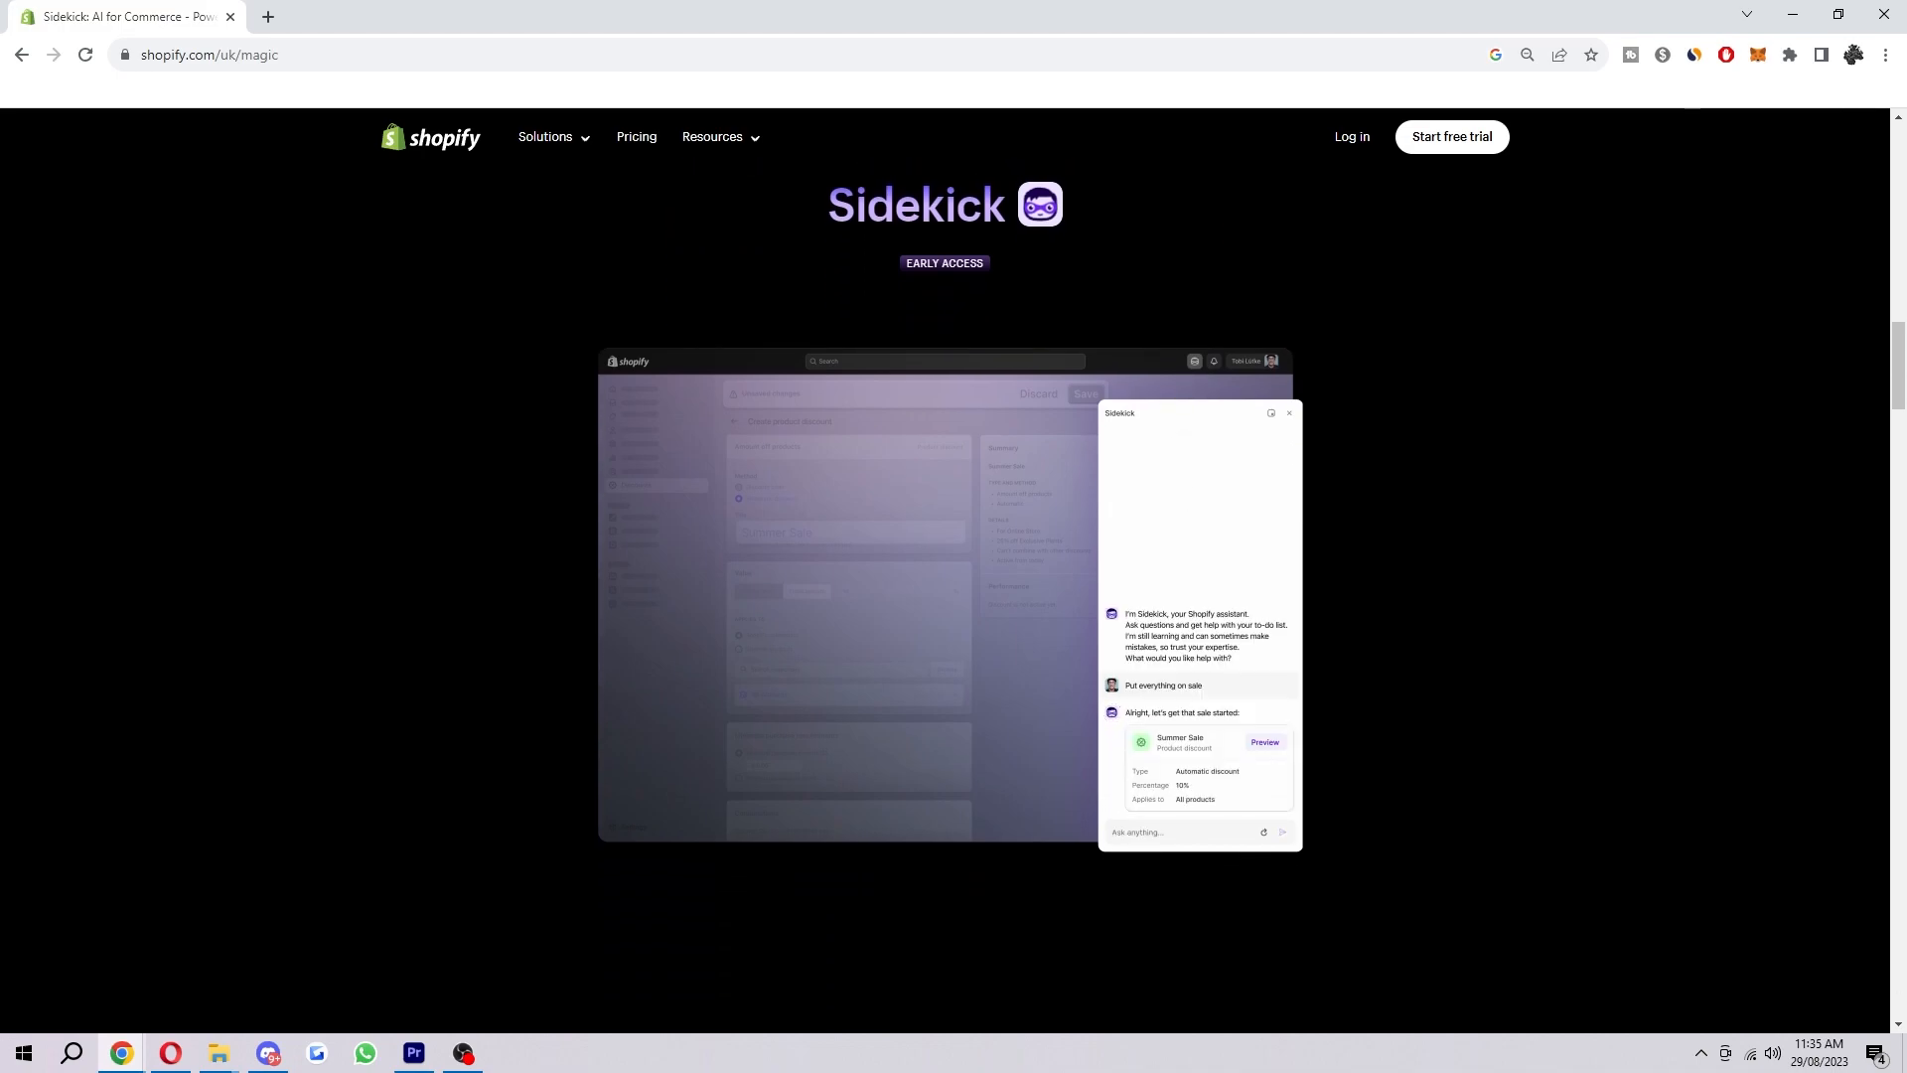
{"action": "mouse_move", "coordinate": [1345, 682]}
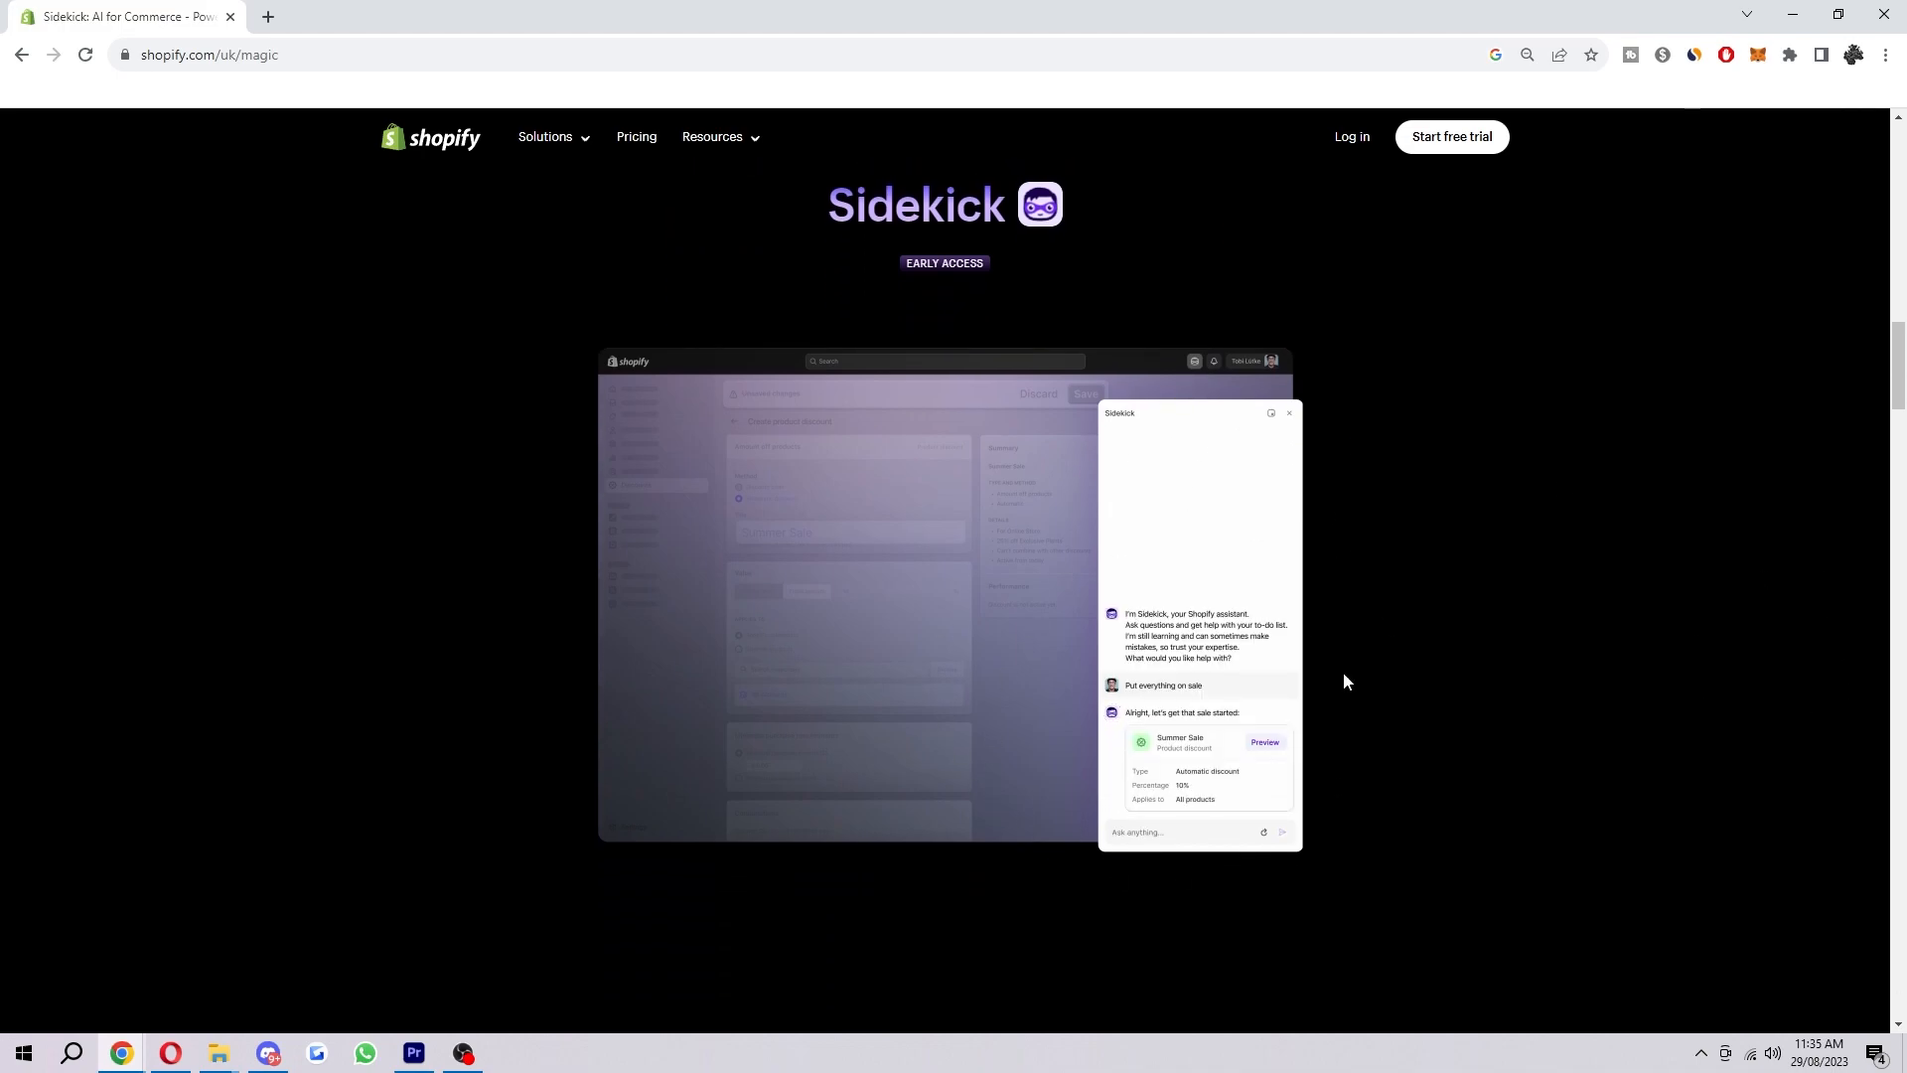
{"action": "mouse_move", "coordinate": [1497, 757]}
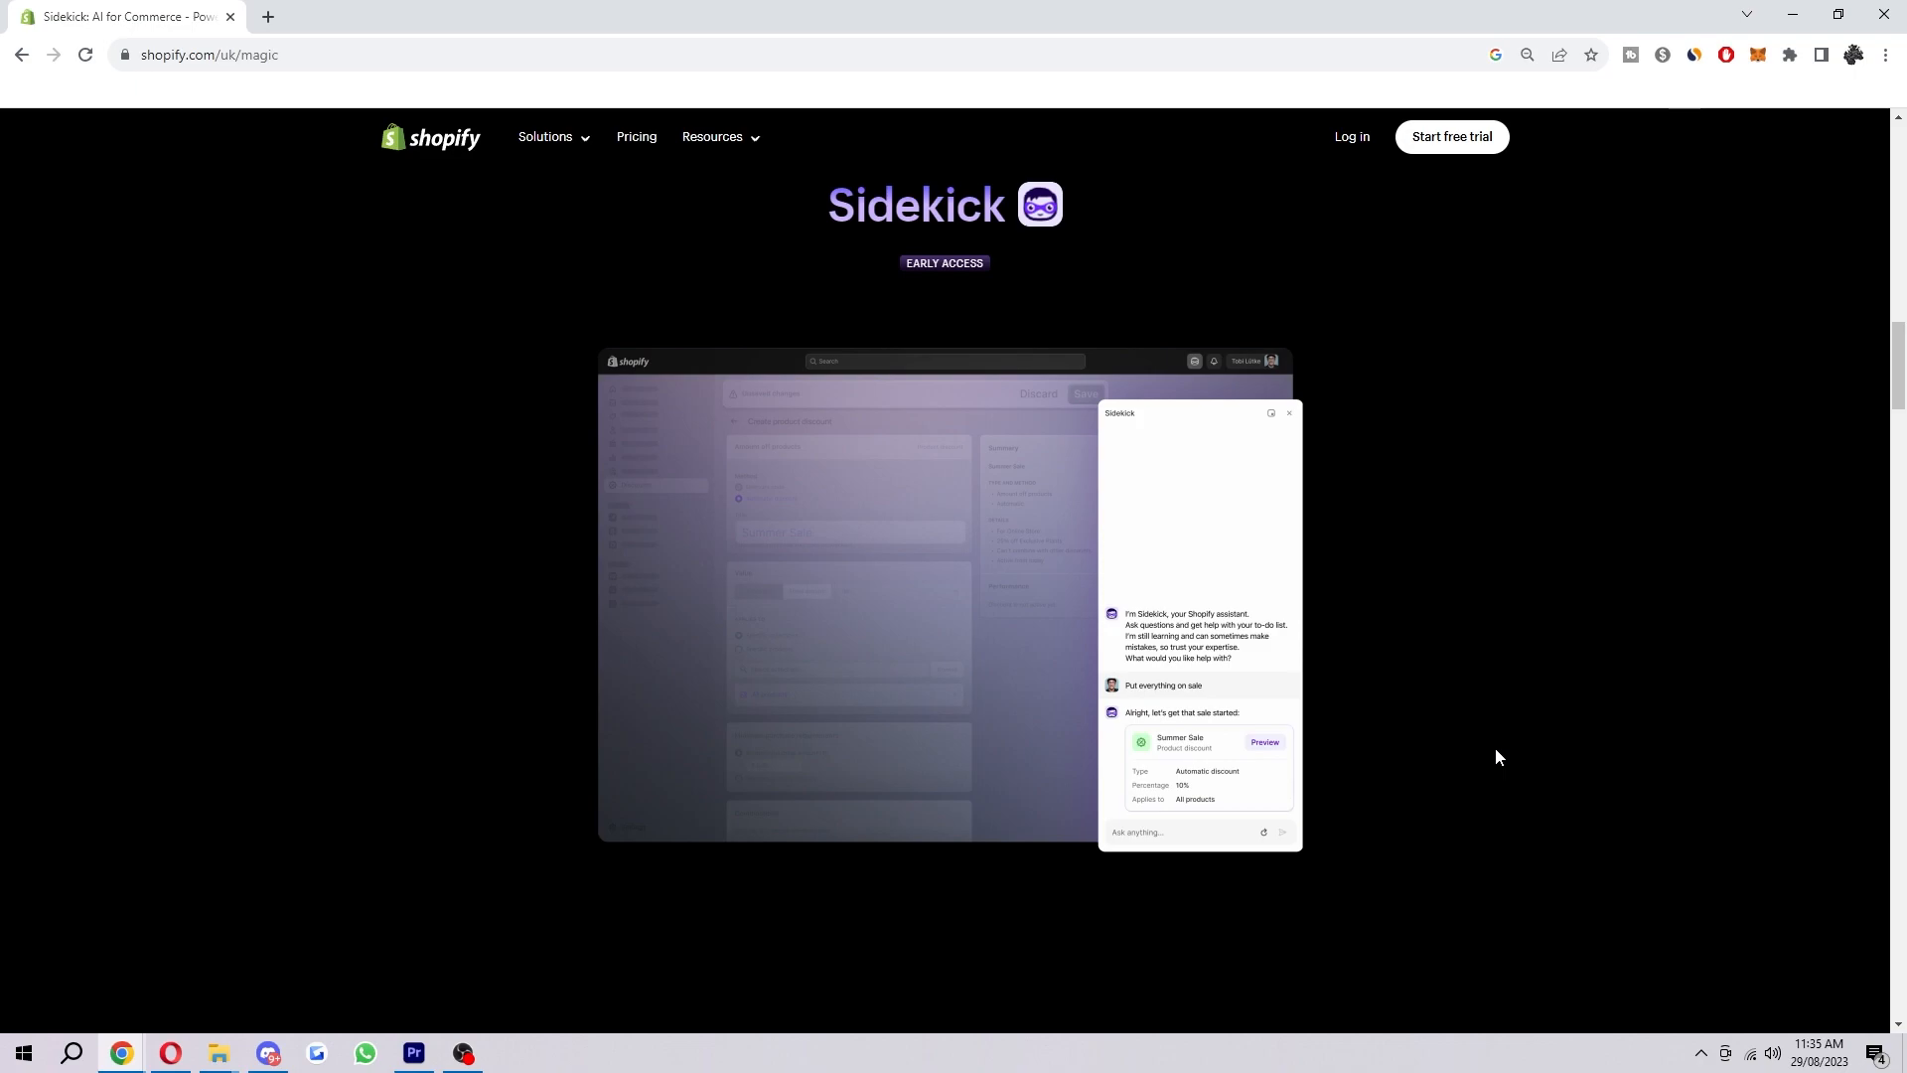